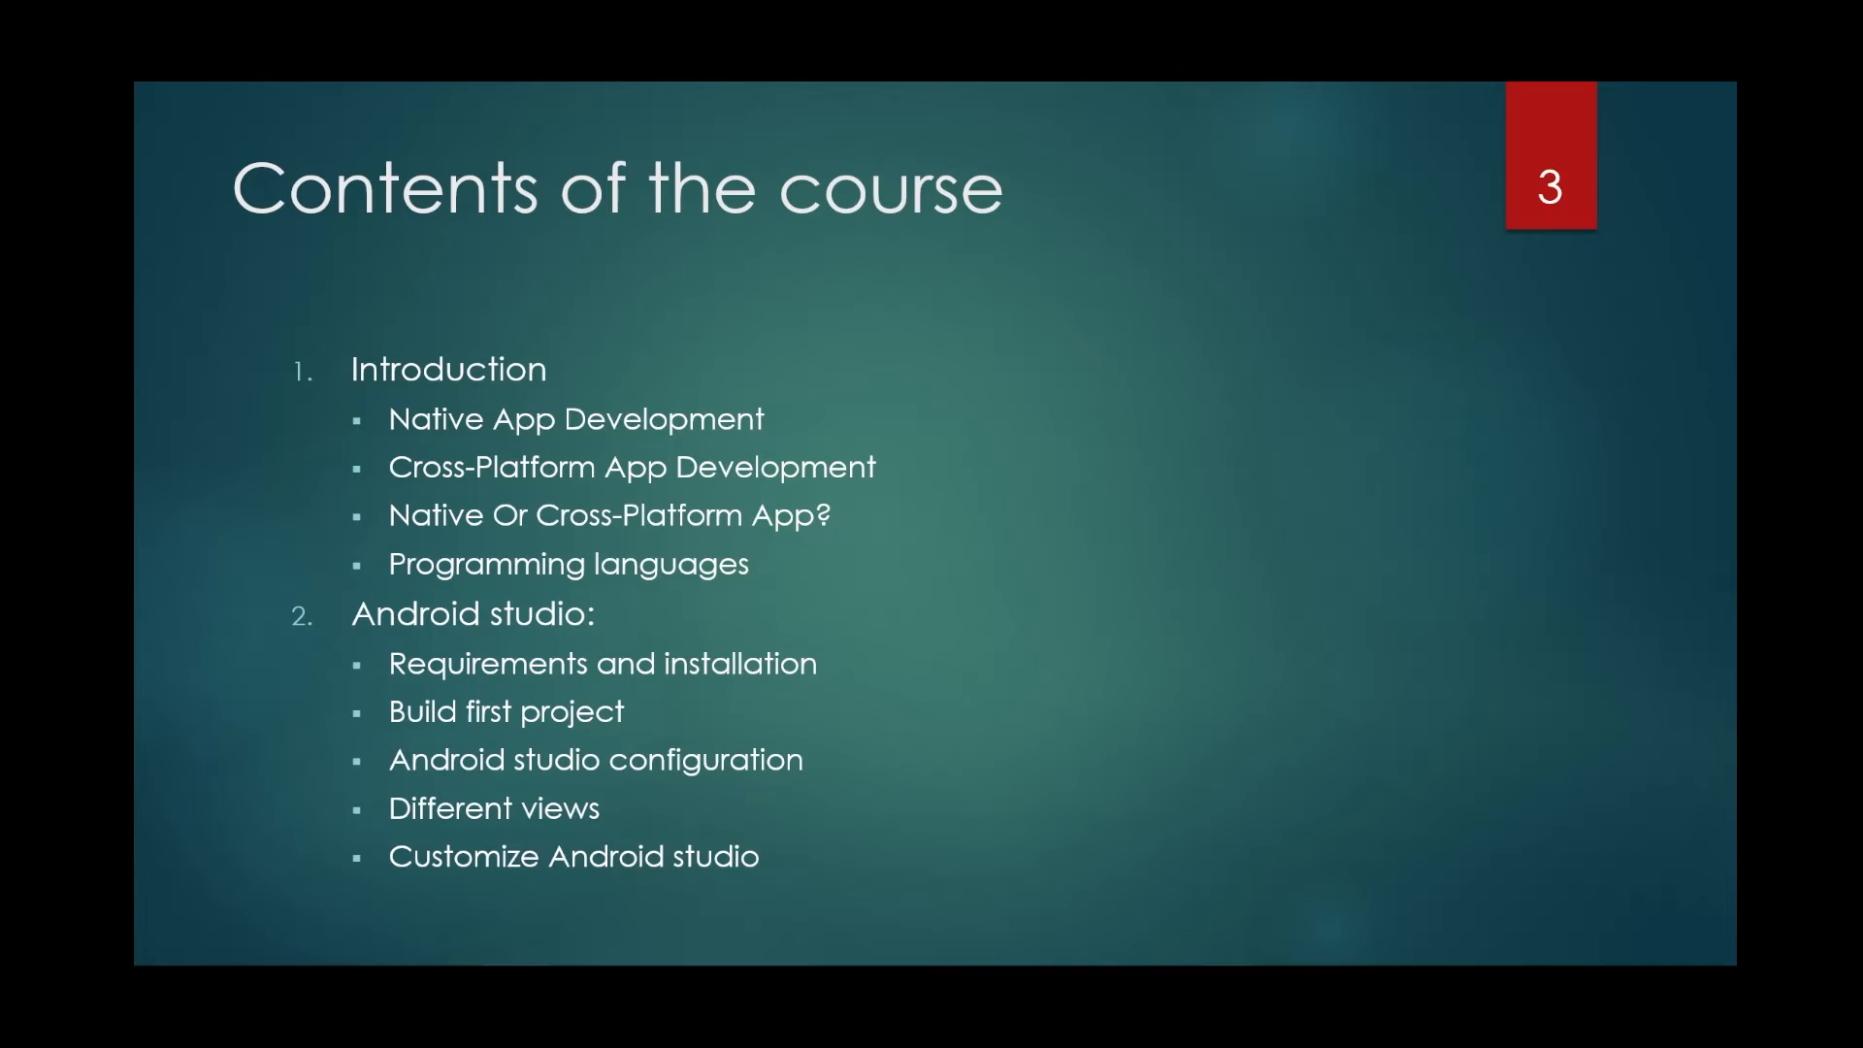
# Advance the slideshow to slide 5, listing widgets such as buttons, text views and date pickers.
pyautogui.press('Right')
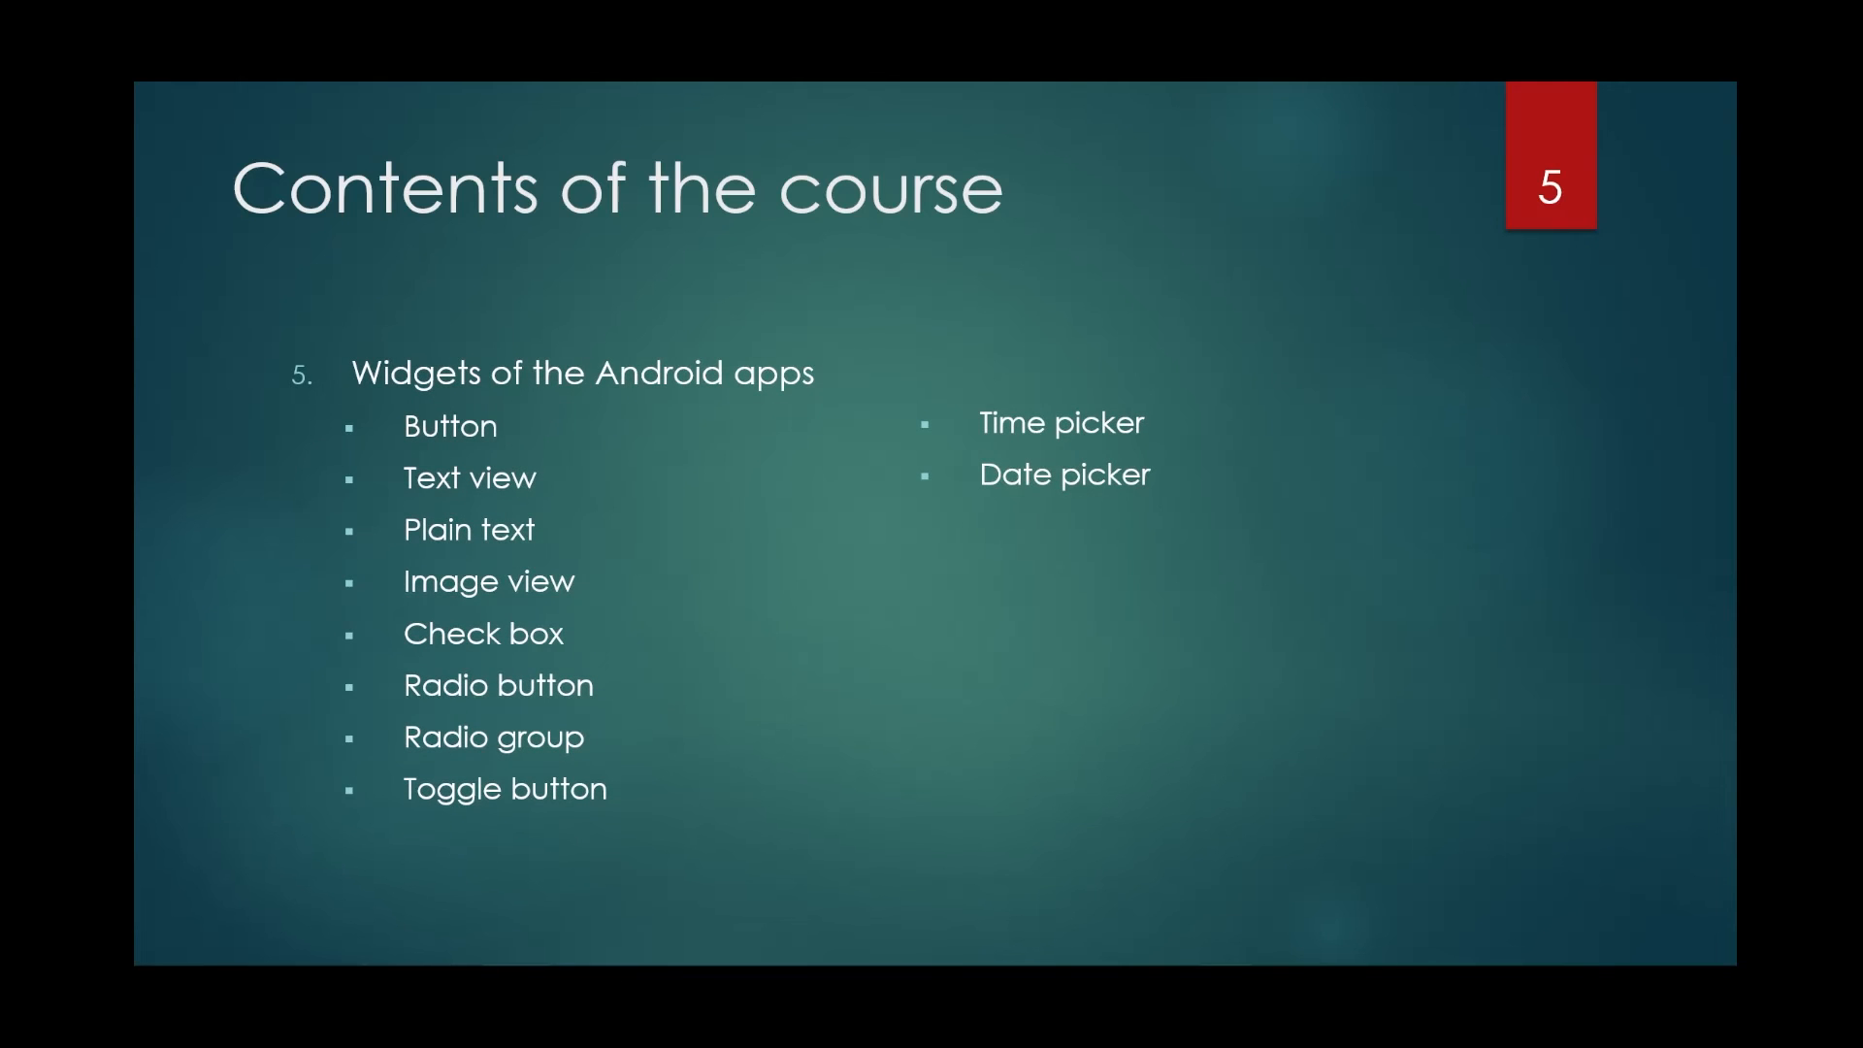